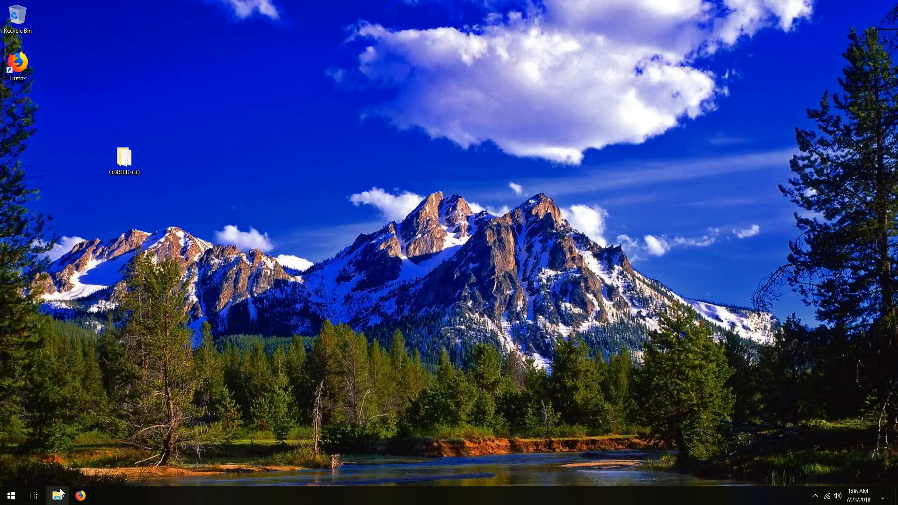
- From This PC, choose Format on the SDHC (D:) card
left_click(57, 493)
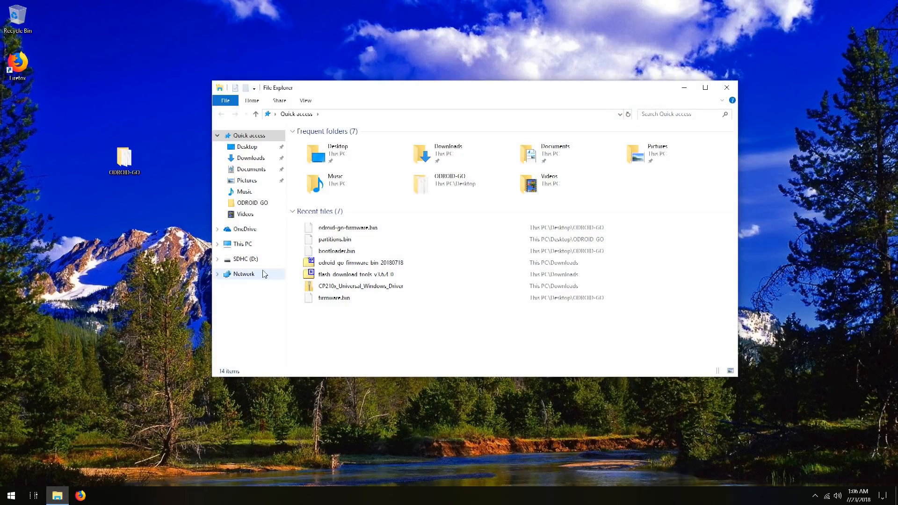
left_click(242, 243)
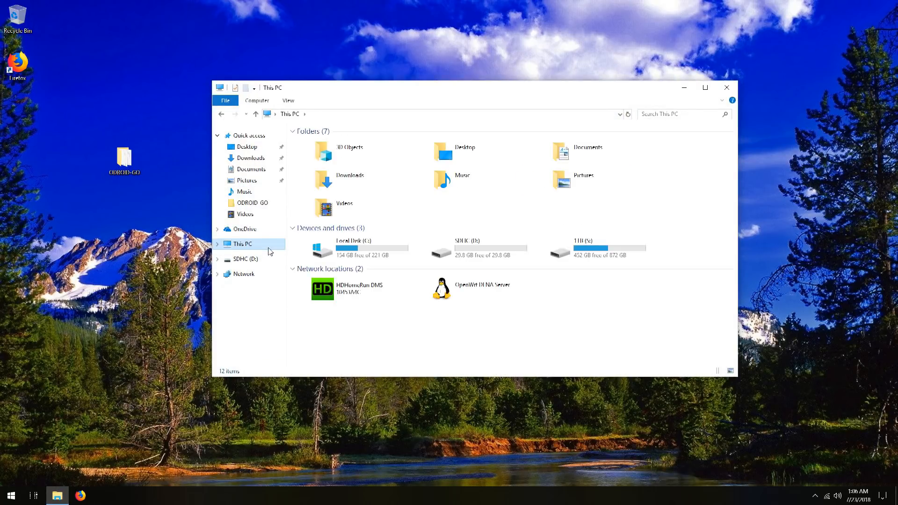
left_click(469, 248)
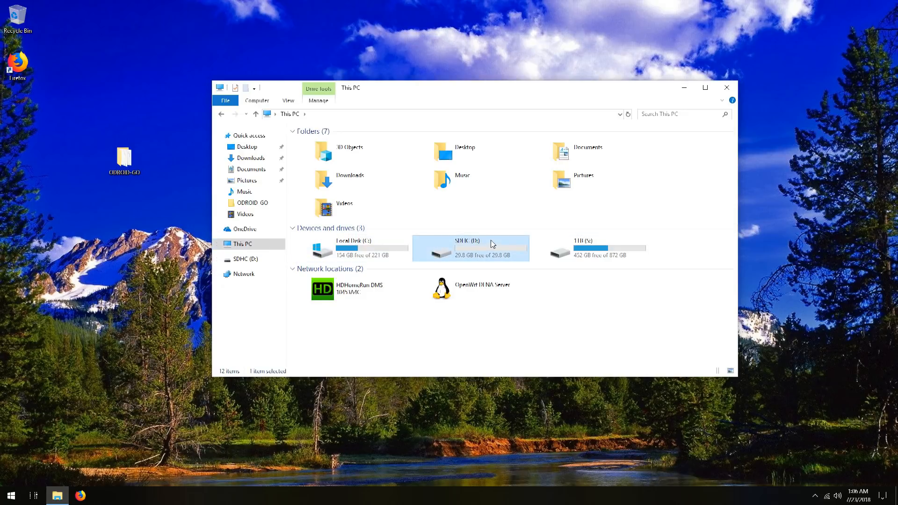
right_click(470, 248)
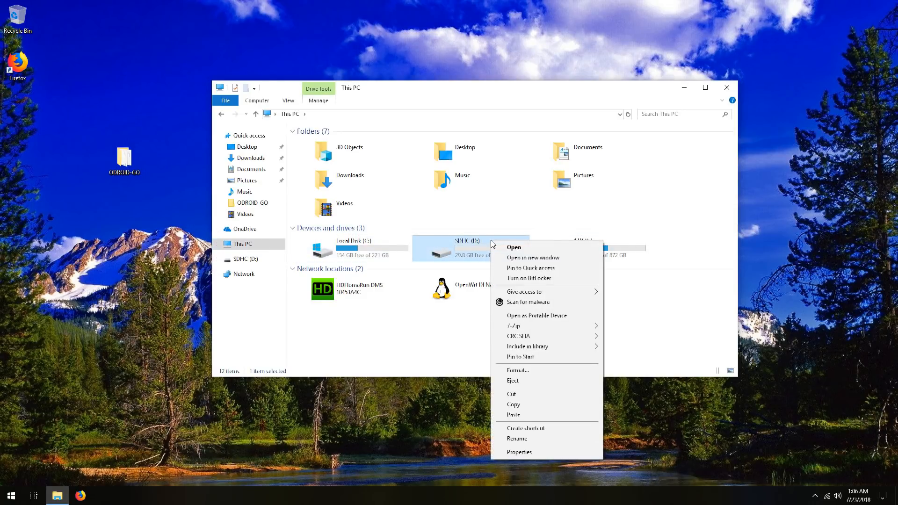
left_click(517, 370)
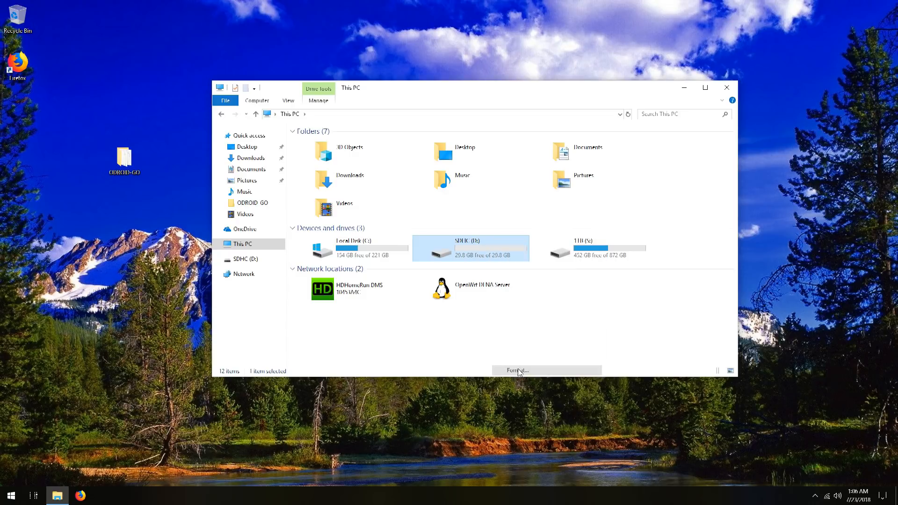
- Set default allocation size and the volume label ODROID-GO in the Format dialog
left_click(514, 370)
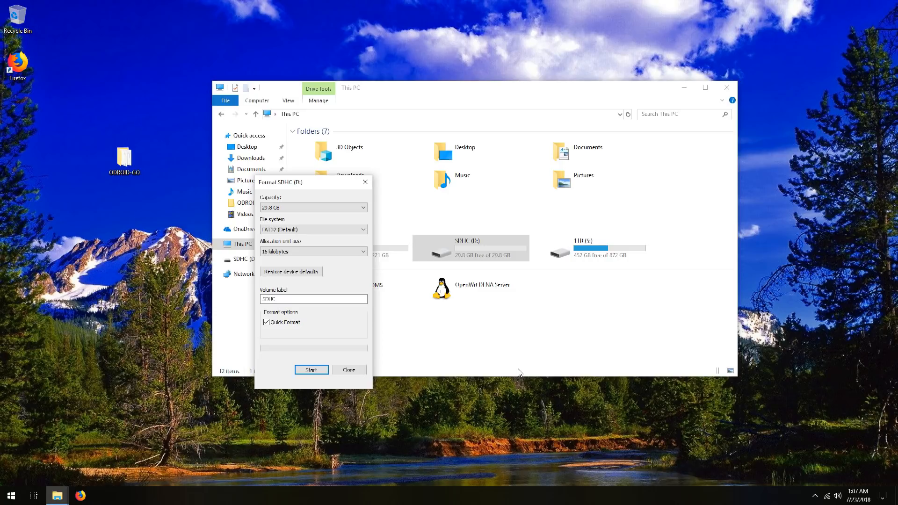
mouse_move(363, 252)
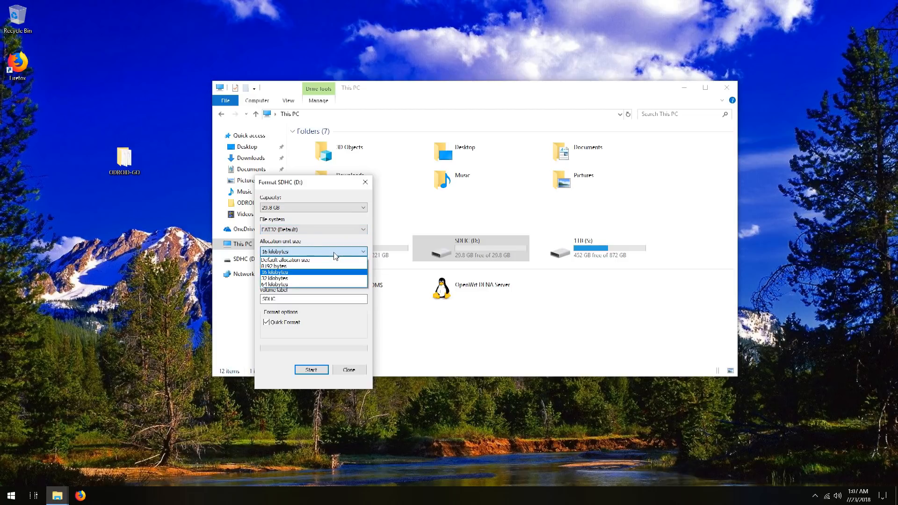
left_click(284, 260)
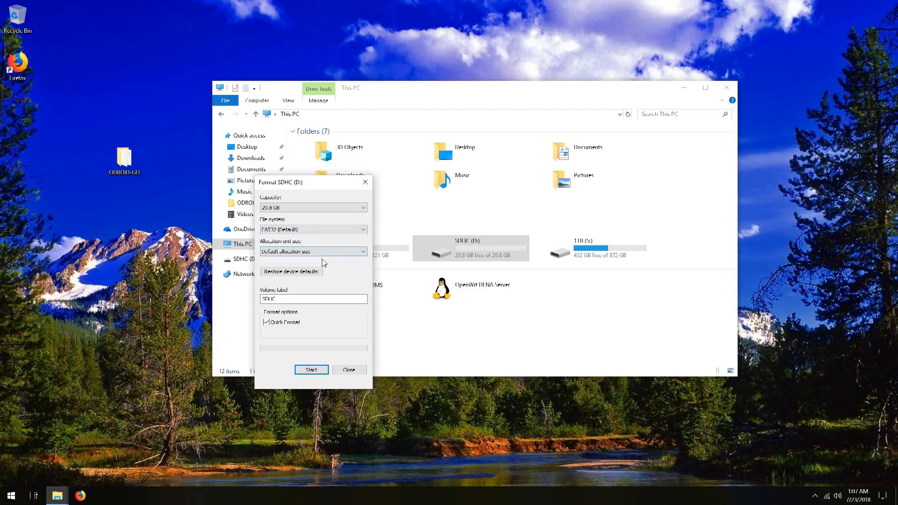
triple_click(313, 299)
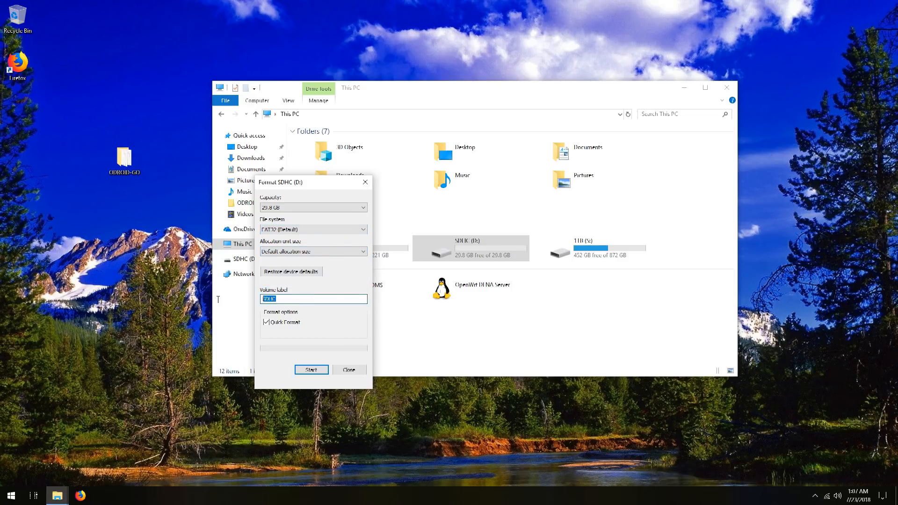
type("ODROID-GO")
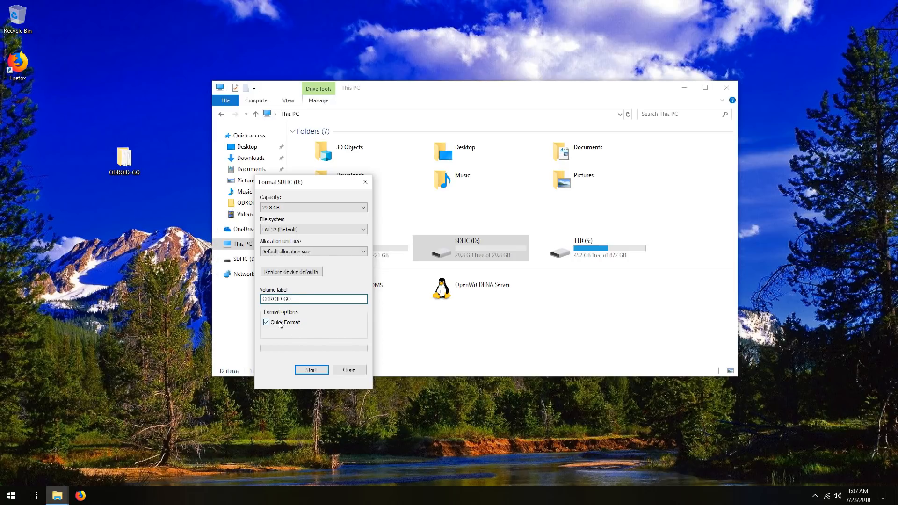
mouse_move(312, 370)
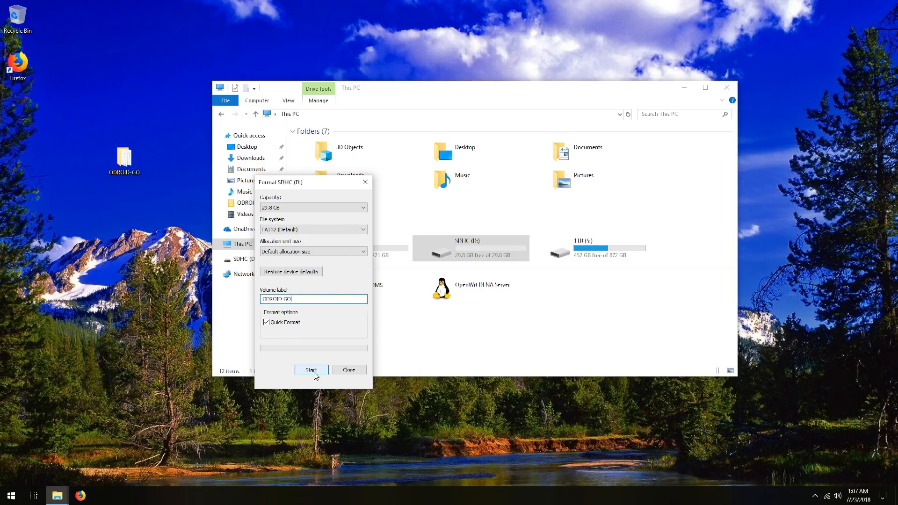
- Run the quick format, confirming the erase warning and the completion message
left_click(311, 369)
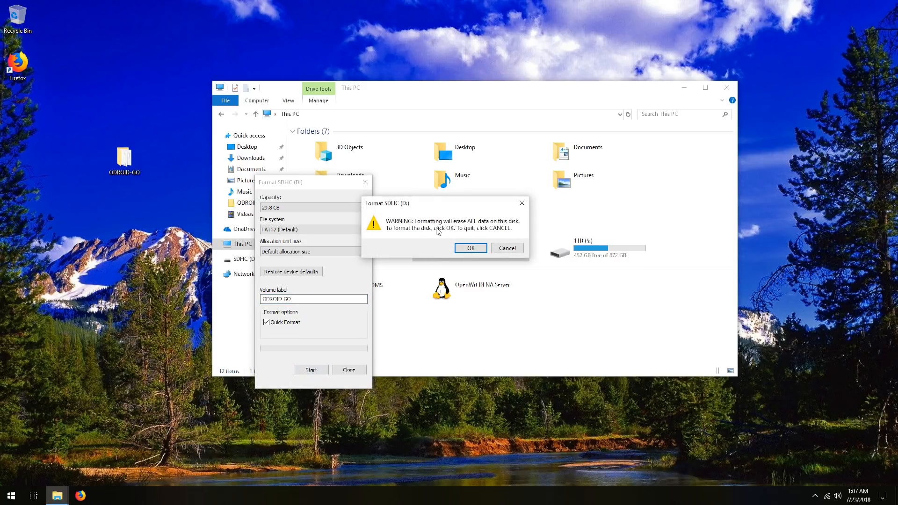
left_click(469, 248)
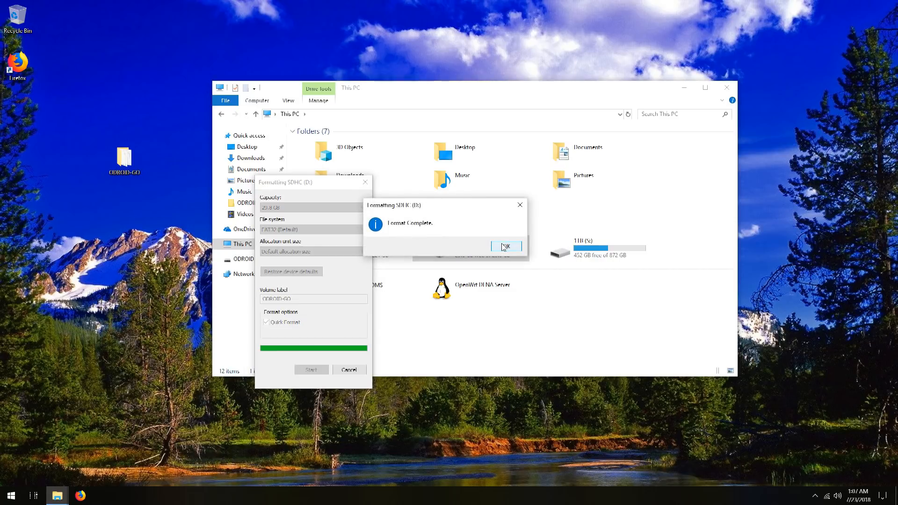
left_click(506, 246)
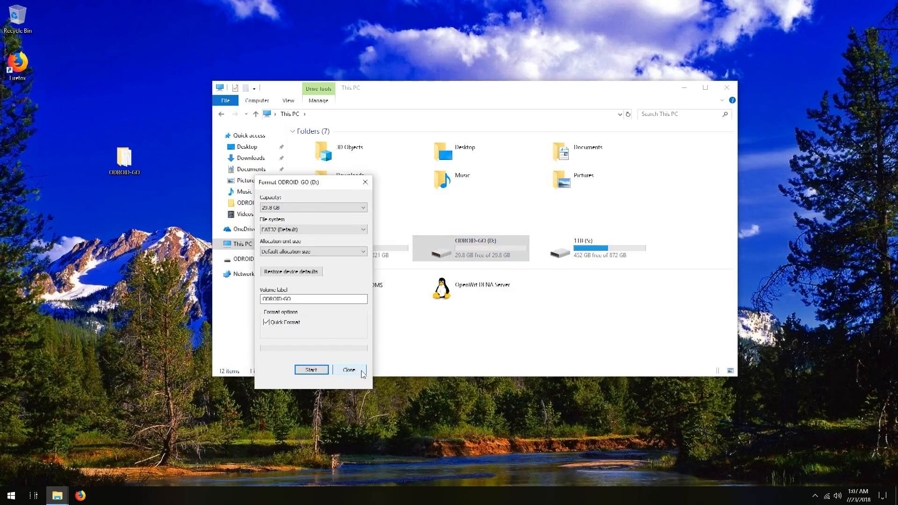
- Close the Format dialog after formatting ODROID-GO (D:)
left_click(348, 370)
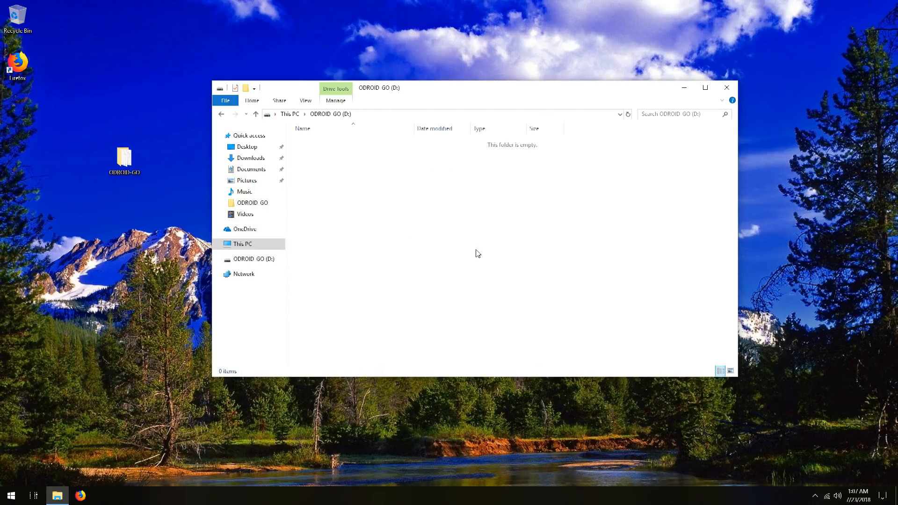
mouse_move(377, 193)
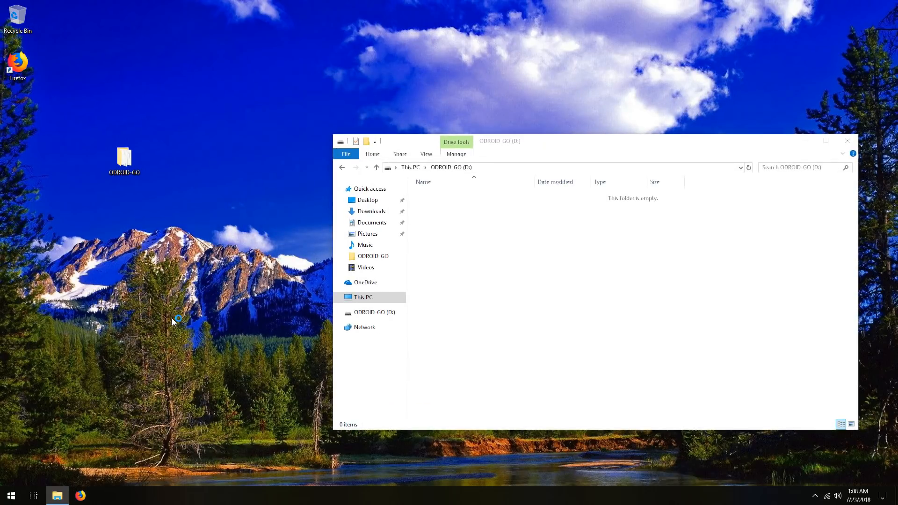
left_click(80, 495)
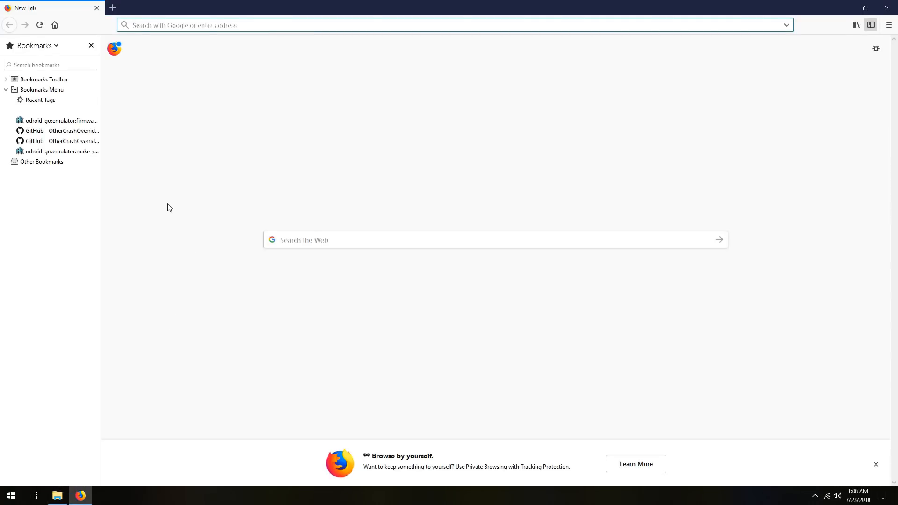
mouse_move(62, 152)
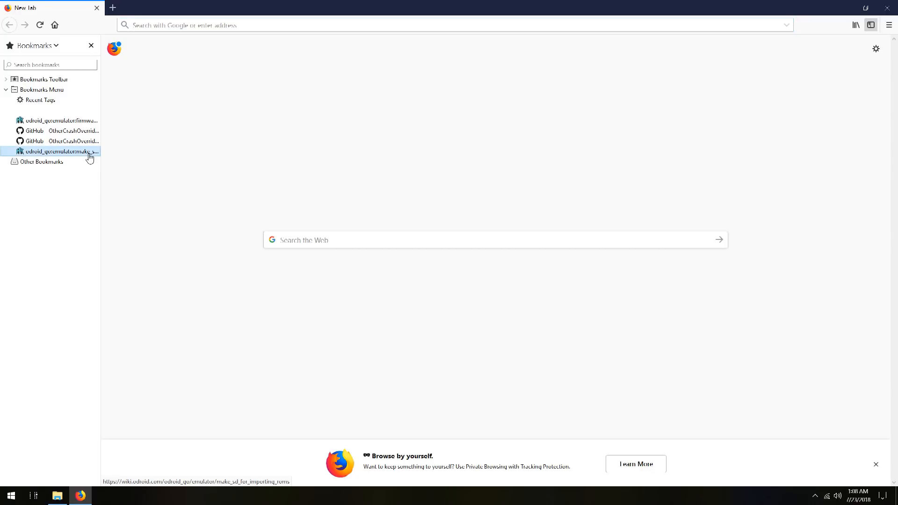
left_click(62, 152)
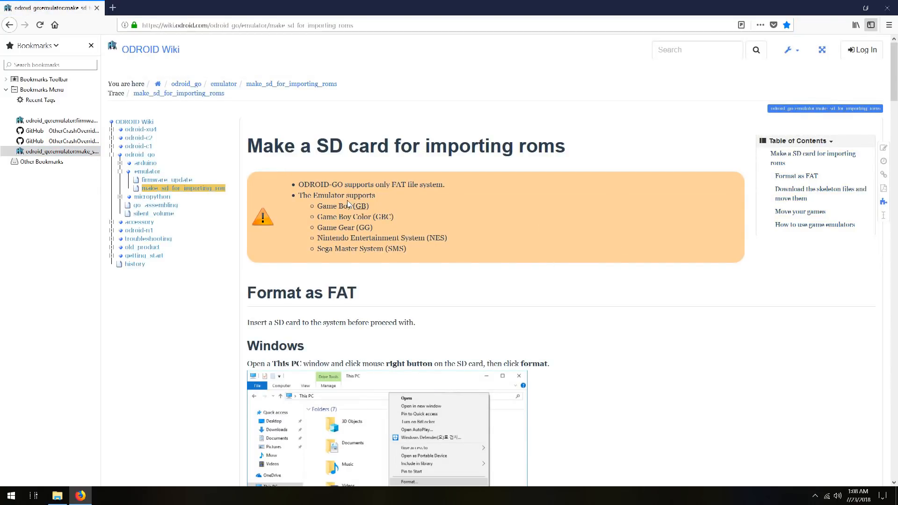
mouse_move(371, 263)
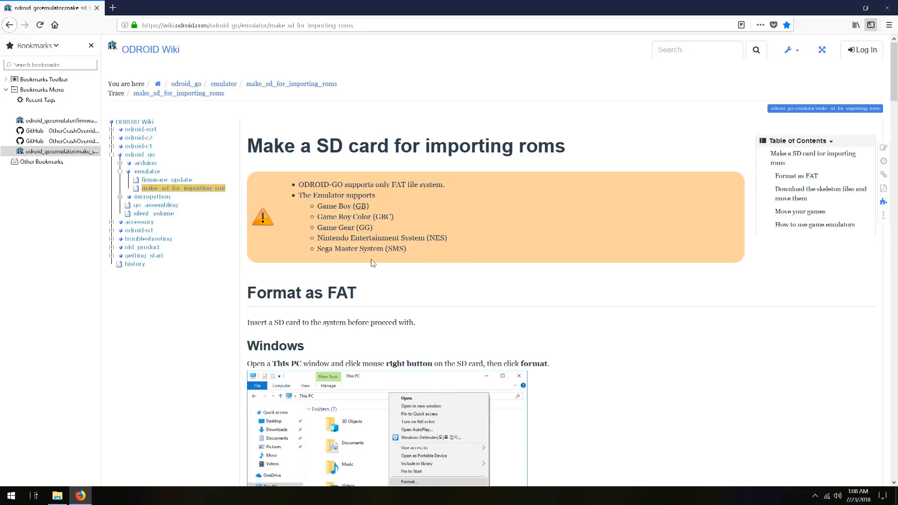
scroll("down", 3)
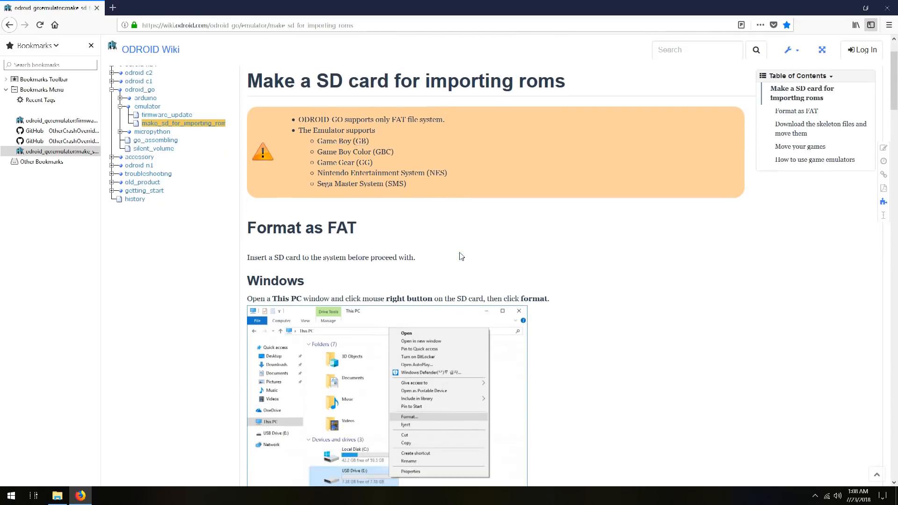
scroll("down", 3)
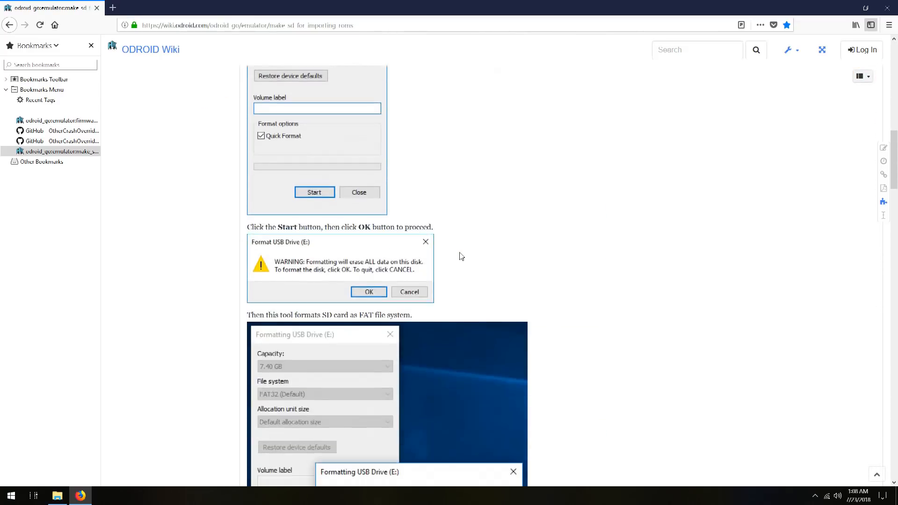
scroll("down", 3)
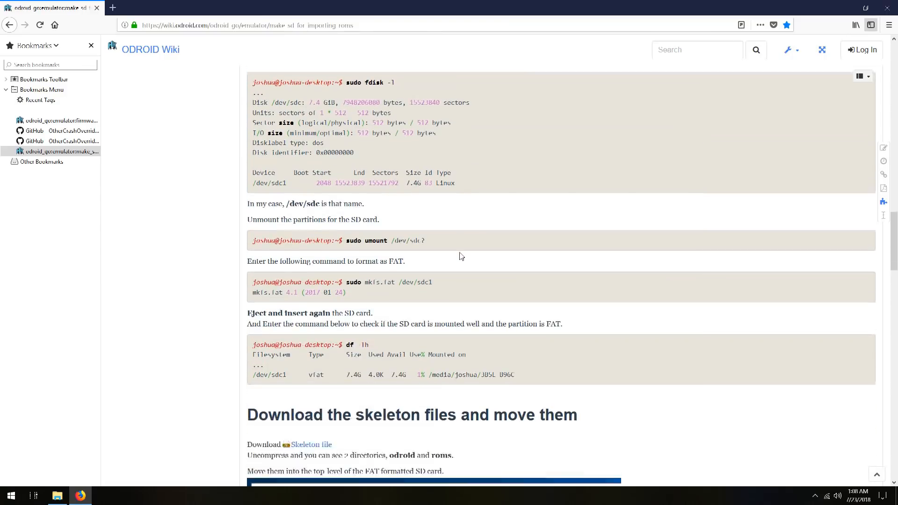
scroll("down", 3)
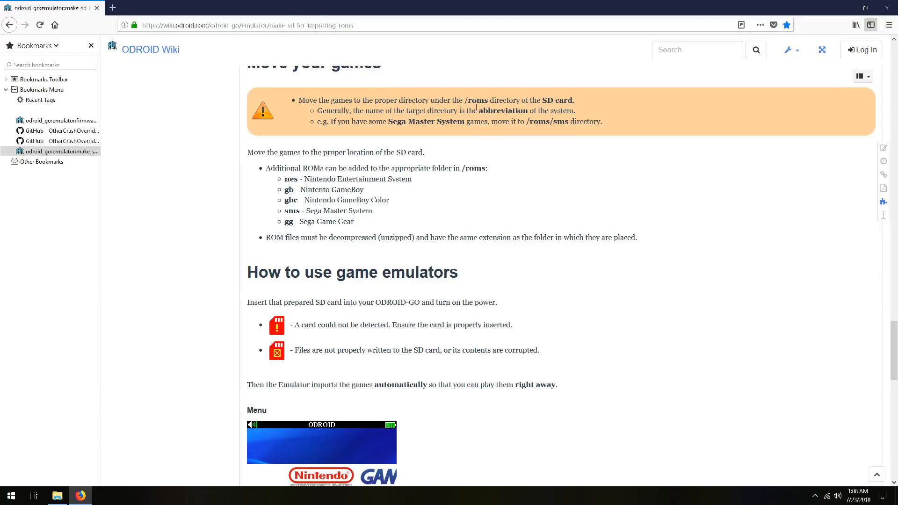
mouse_move(486, 148)
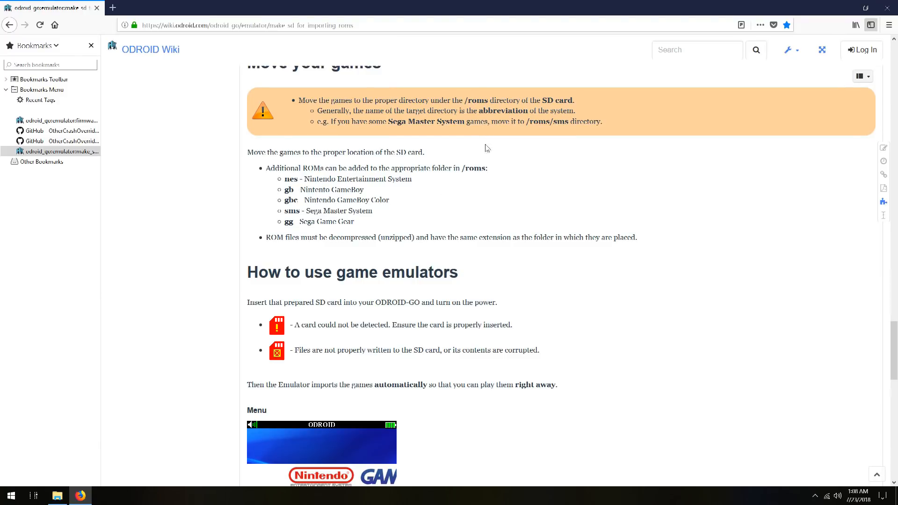
mouse_move(424, 200)
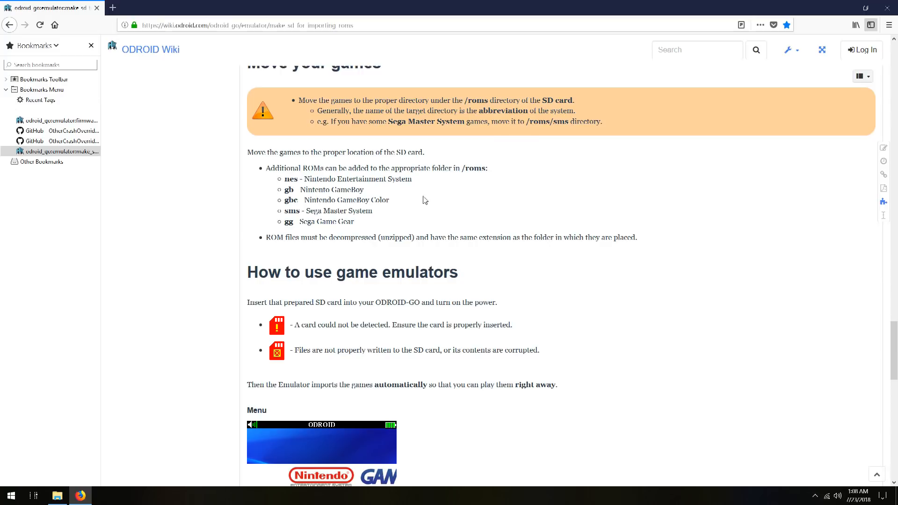
mouse_move(293, 209)
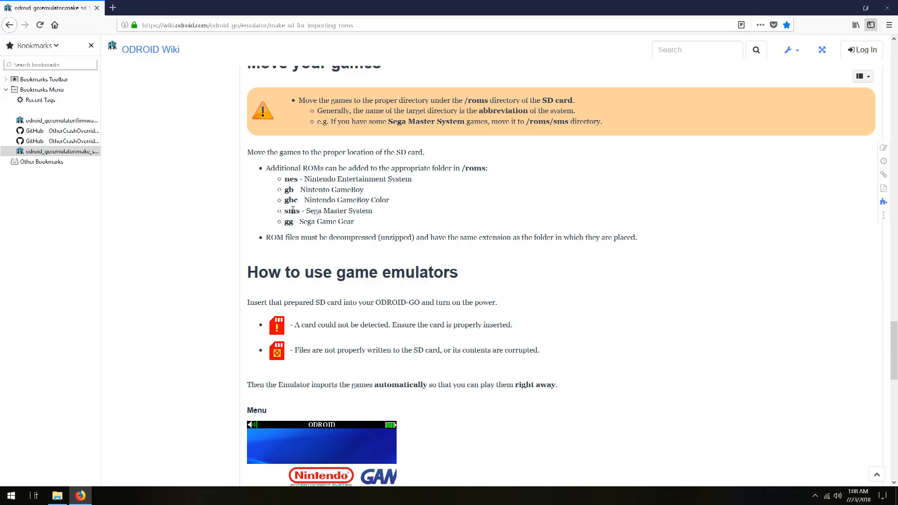
left_click(56, 496)
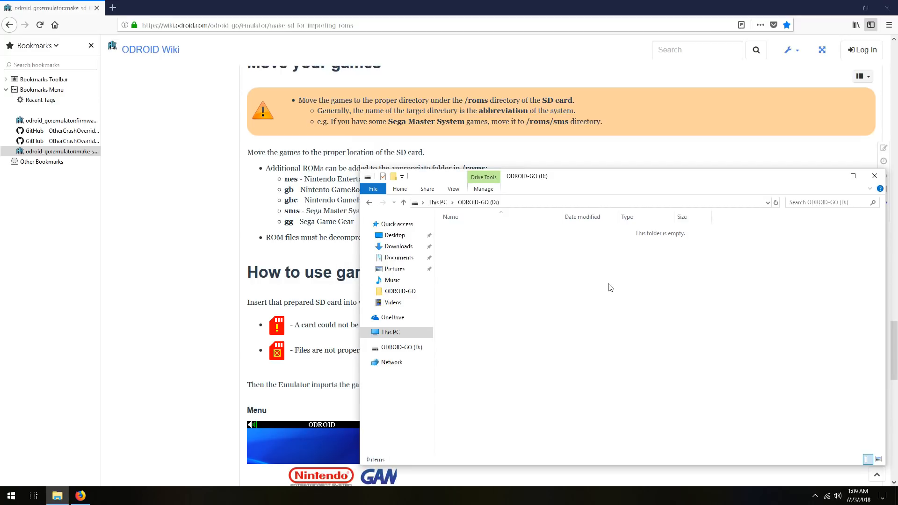
mouse_move(504, 259)
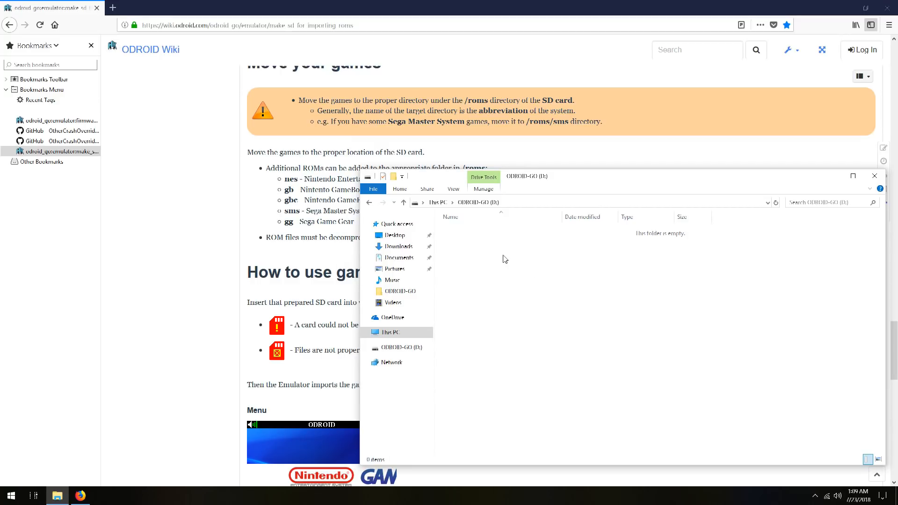
- Create the odroid and roms folders at the root of ODROID-GO (D:)
right_click(504, 259)
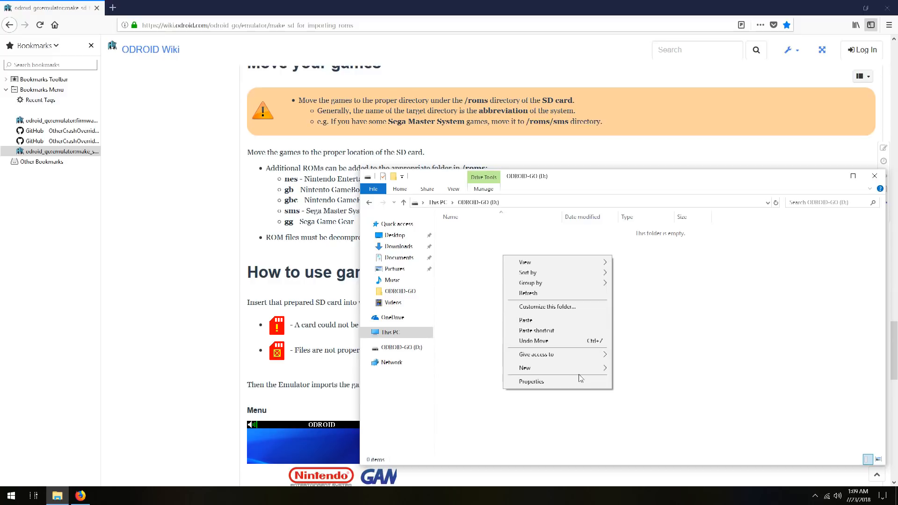
left_click(525, 367)
type("odroid")
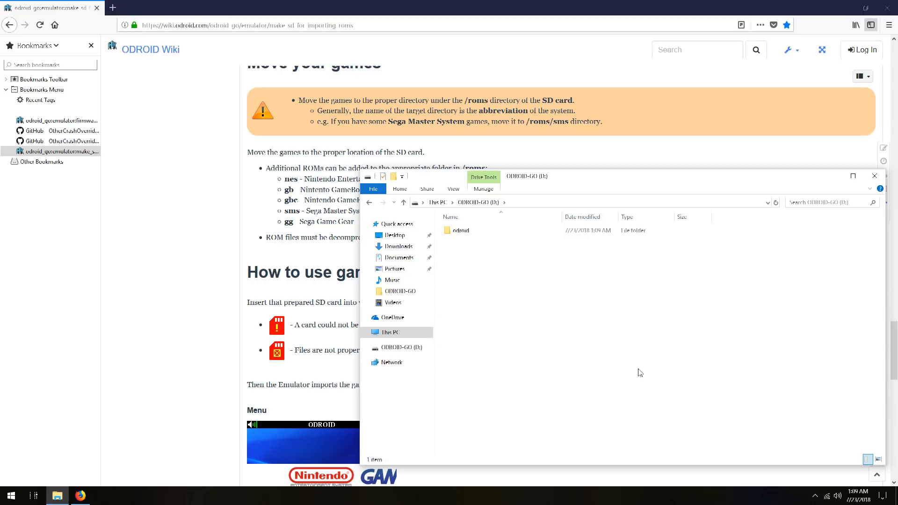
right_click(463, 268)
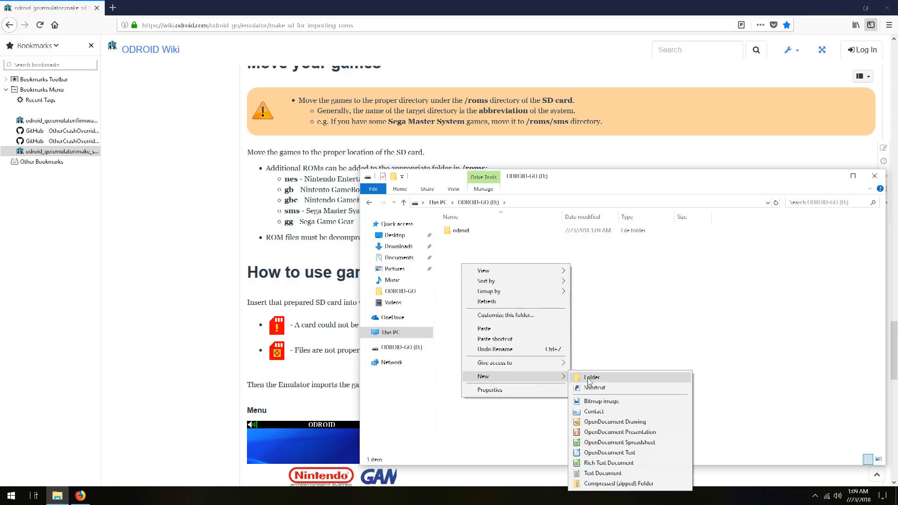
left_click(591, 376)
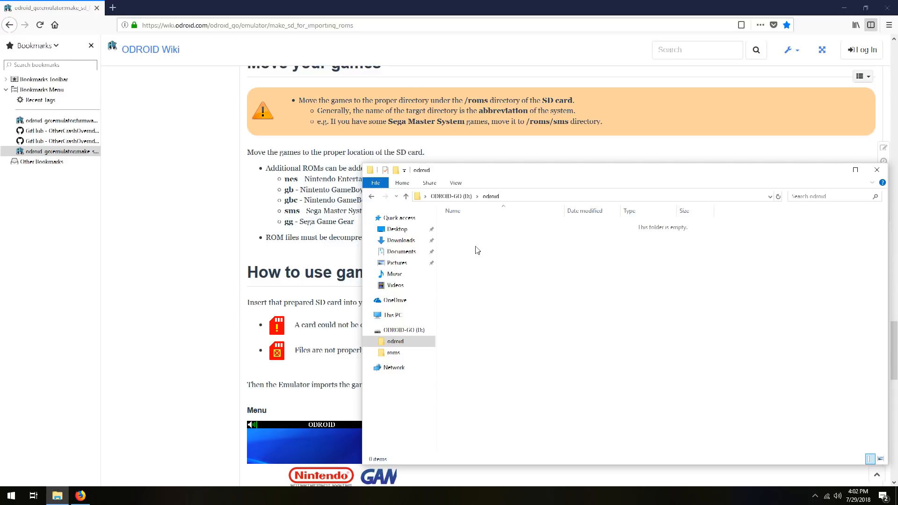
- Create data and firmware folders inside odroid and enter the data folder
right_click(478, 250)
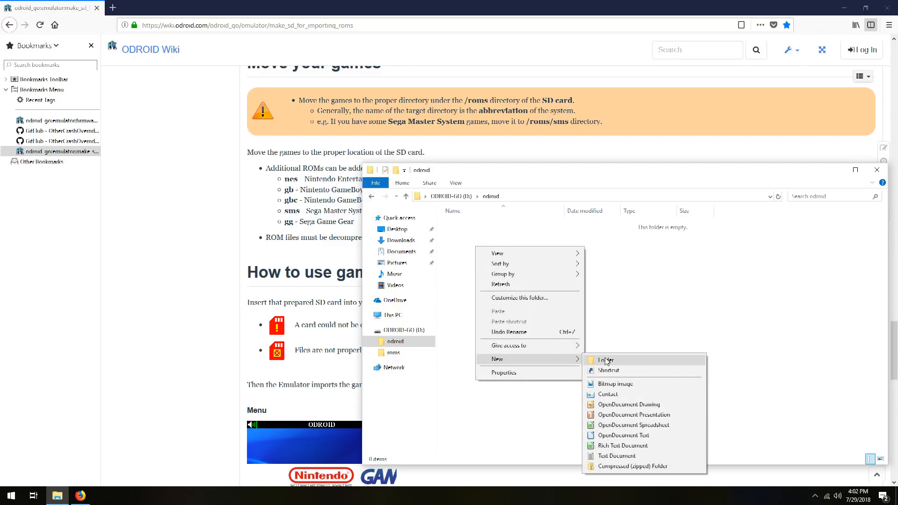
left_click(605, 359)
type("data")
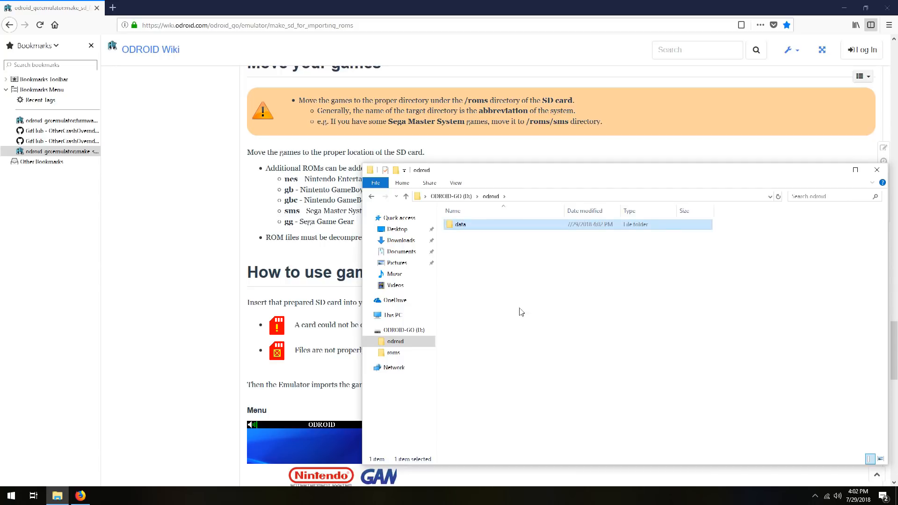
right_click(521, 311)
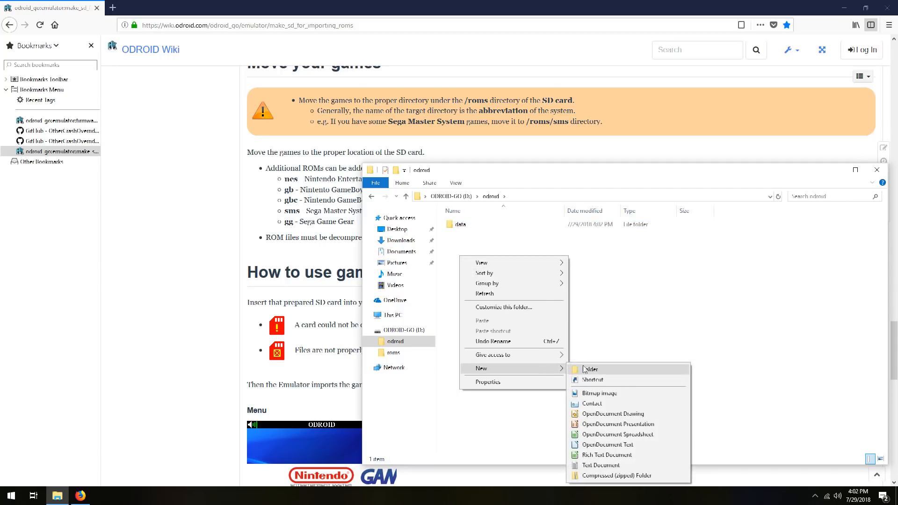
left_click(590, 368)
type("firmware")
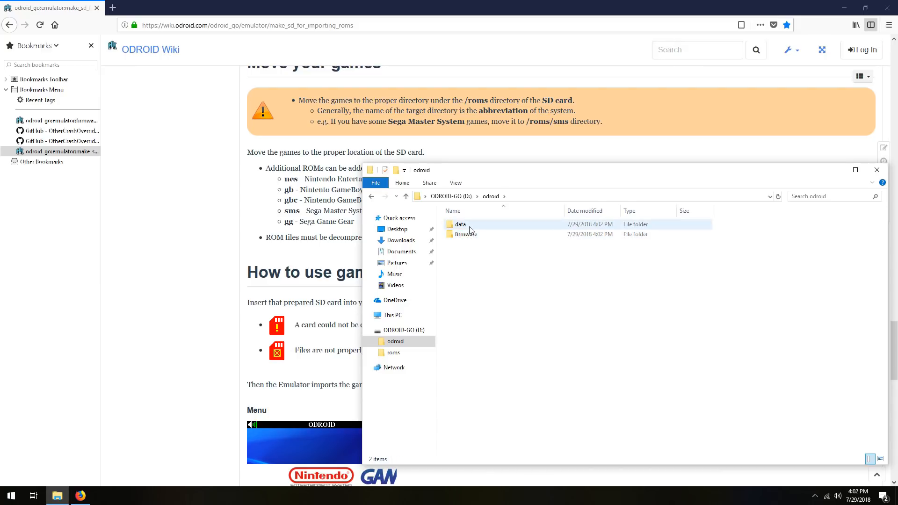
double_click(460, 223)
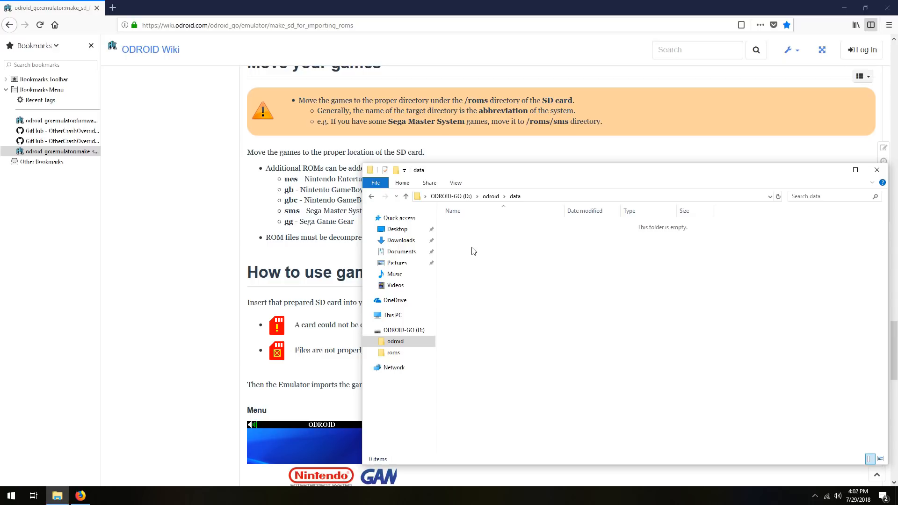
- Create the col, nes, gb, gbc, sms and gg emulator folders inside data
right_click(472, 251)
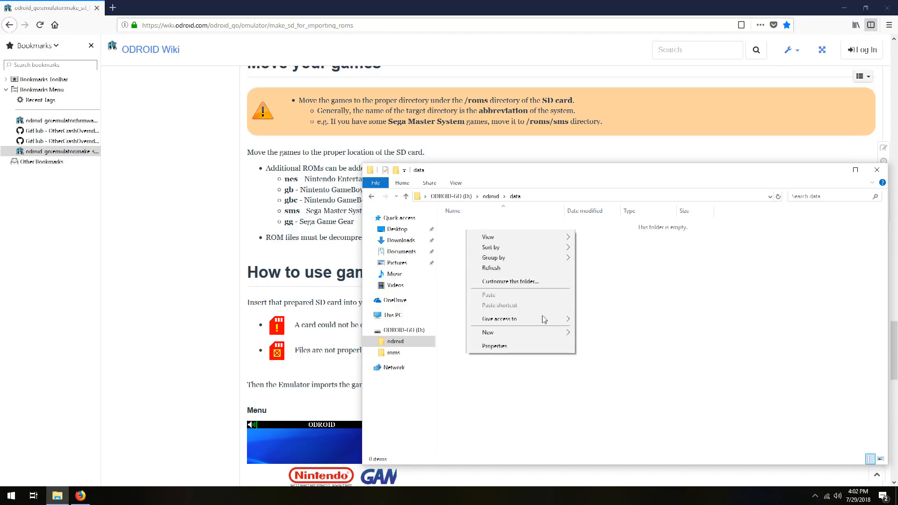
left_click(487, 332)
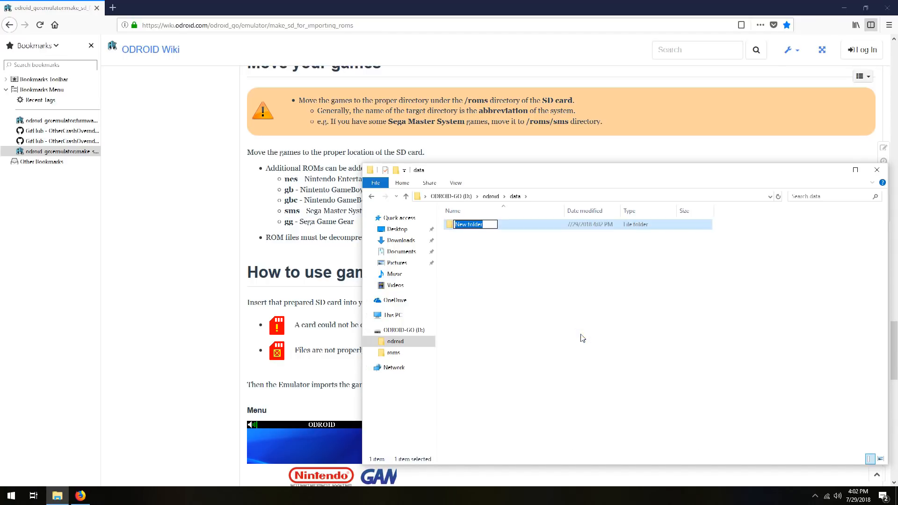
type("col")
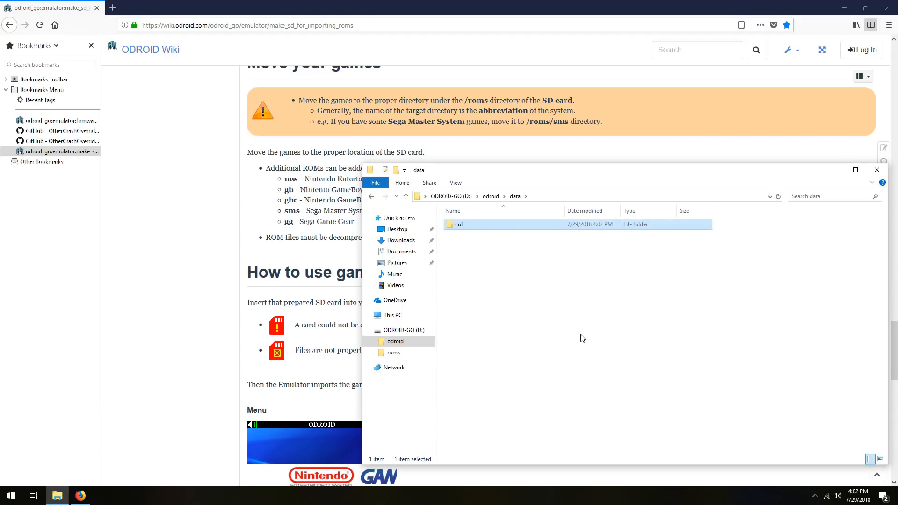
left_click(469, 242)
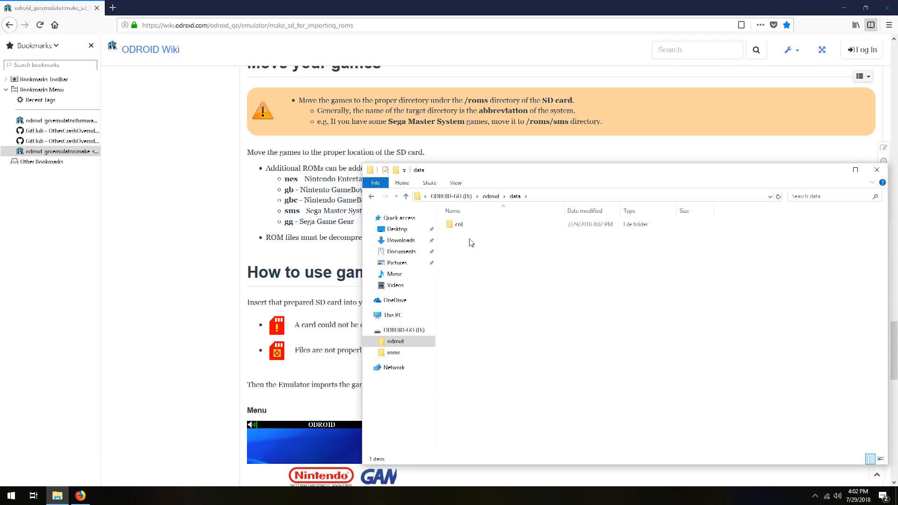
left_click(459, 224)
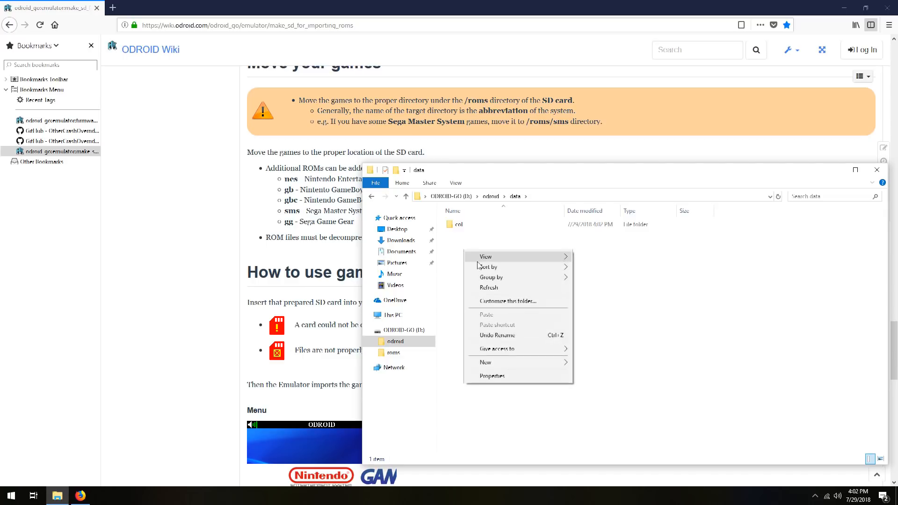
left_click(486, 362)
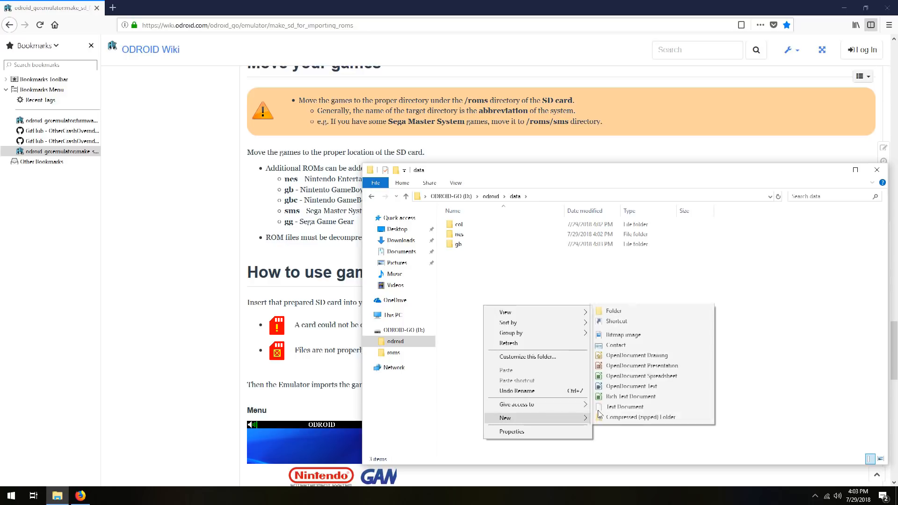
left_click(613, 310)
type("gbc")
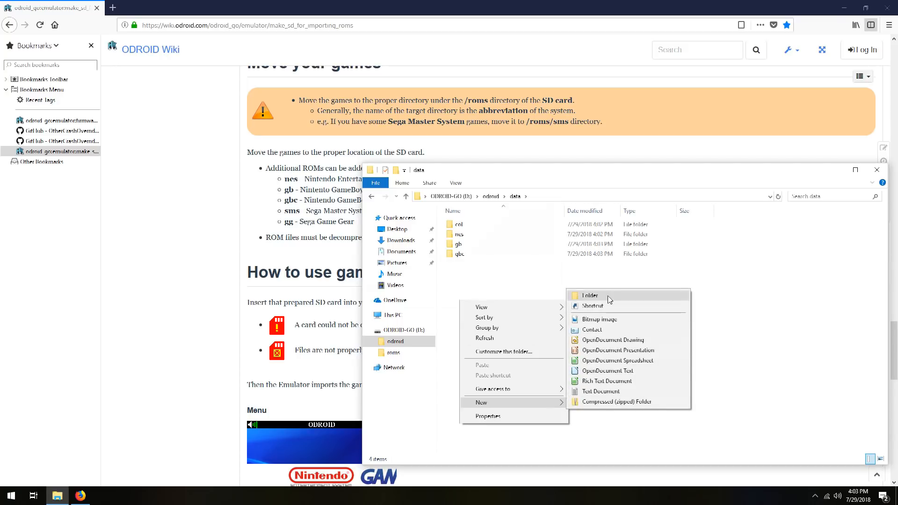
left_click(590, 296)
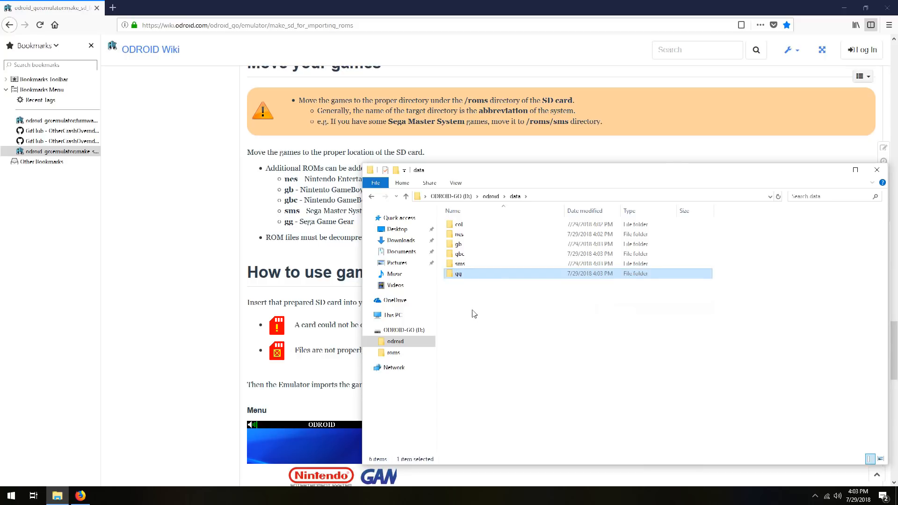
left_click(480, 310)
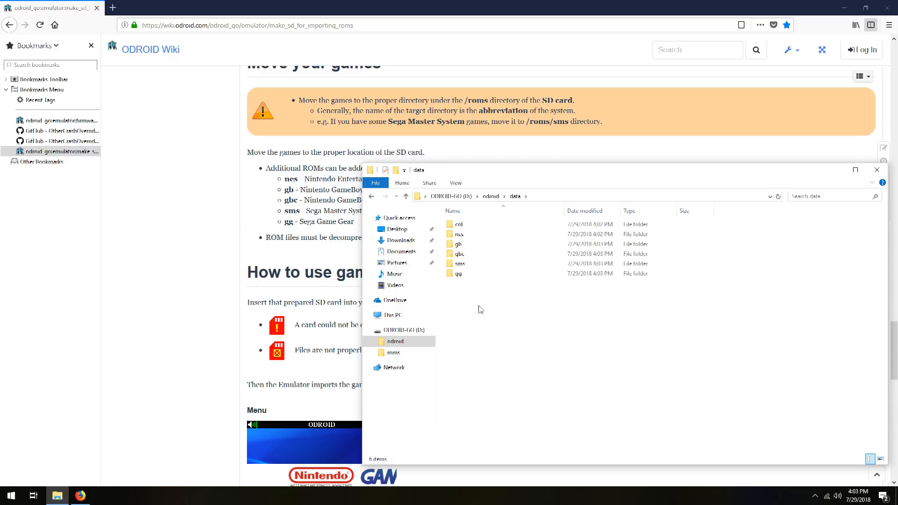
- Copy all six emulator folders into D:\roms and return to the ODROID-GO root
key("ctrl+a")
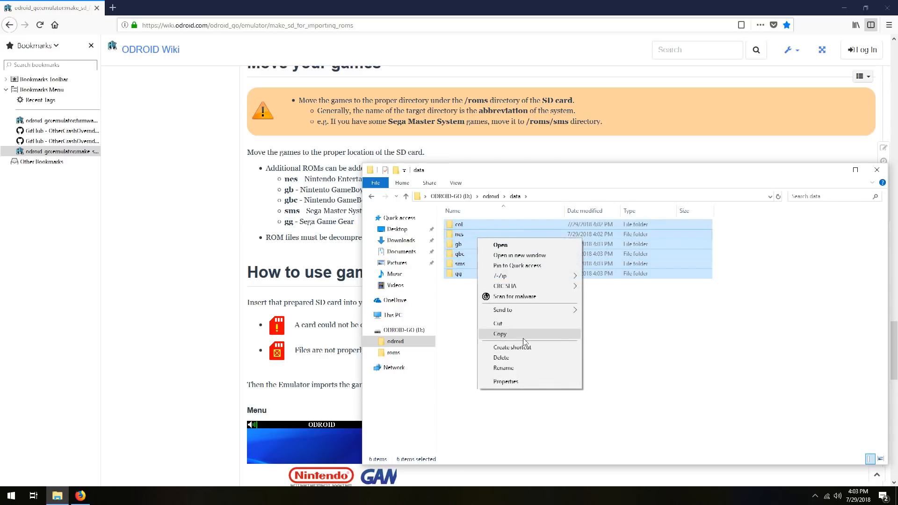
left_click(500, 334)
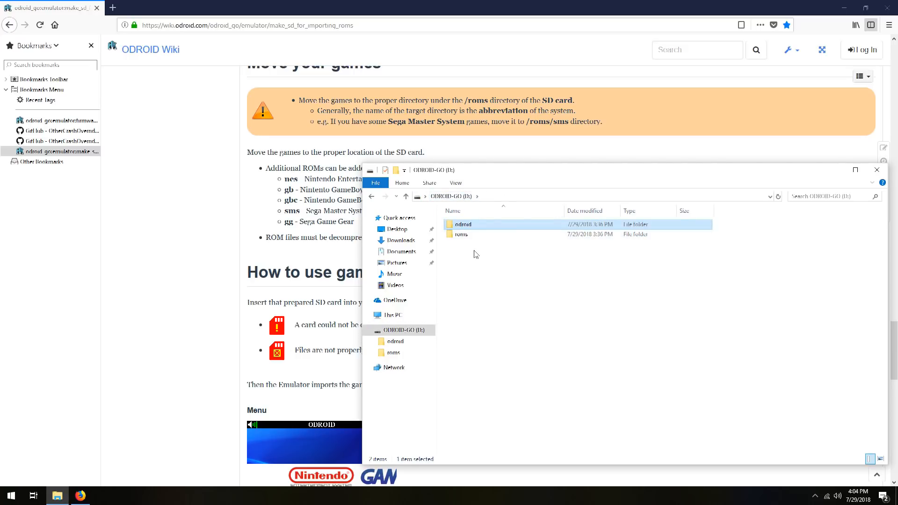
double_click(460, 233)
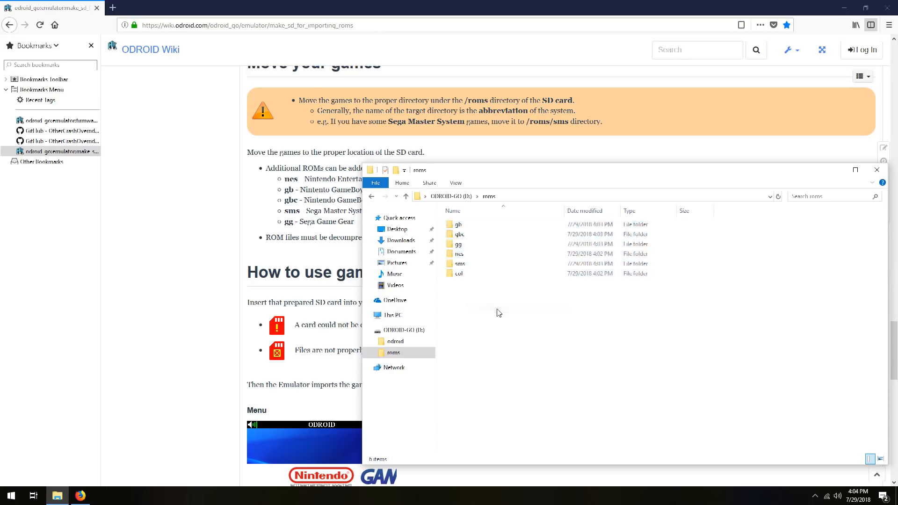
key("ctrl+a")
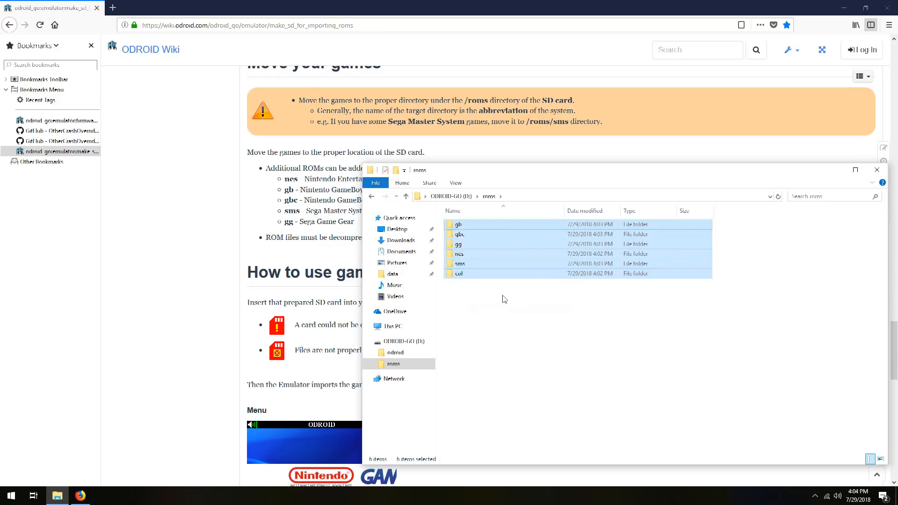
left_click(486, 294)
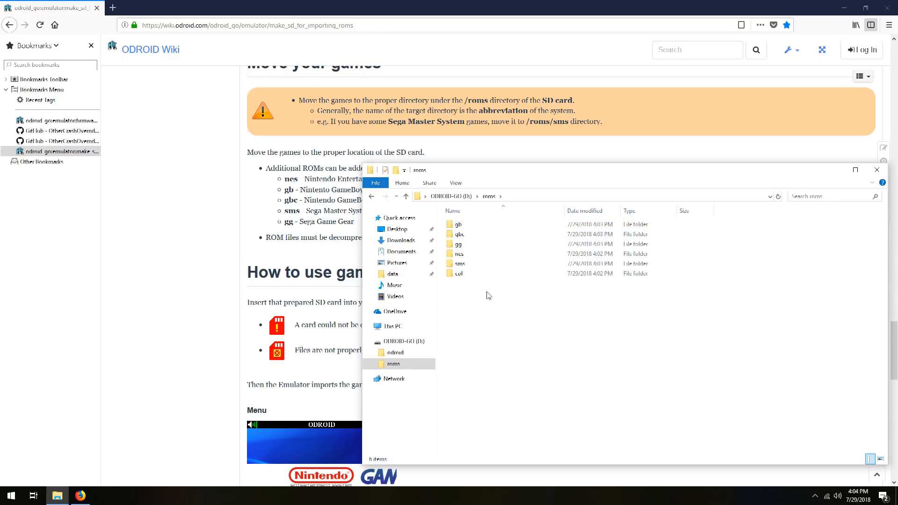
mouse_move(487, 286)
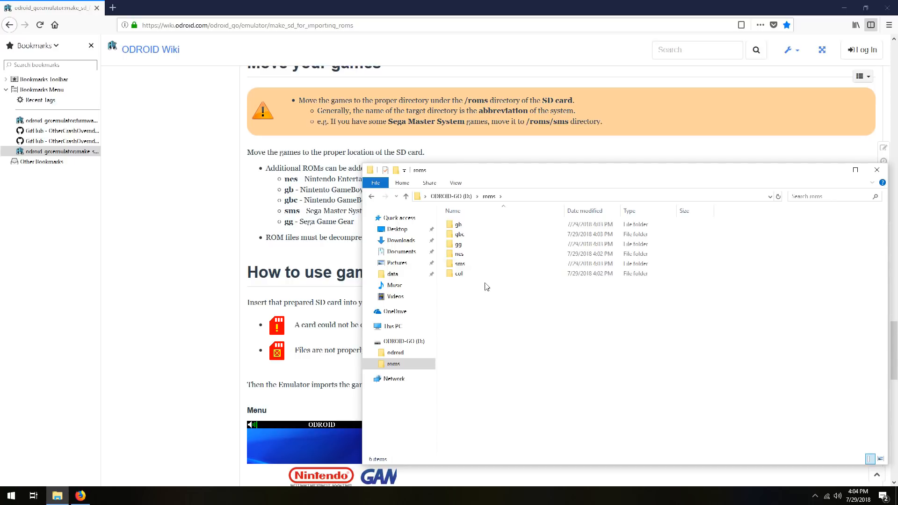
left_click(392, 340)
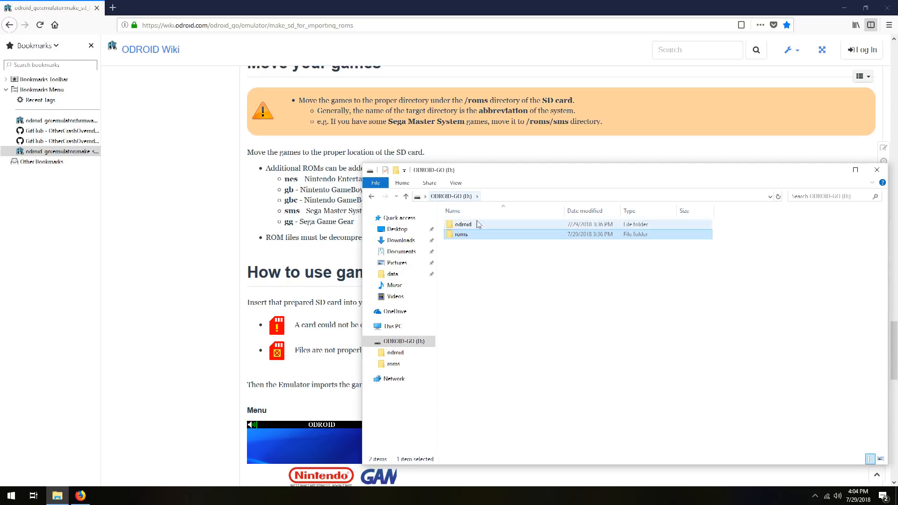
- Enter odroid/firmware on the card and start a second Explorer window for the Desktop
double_click(462, 224)
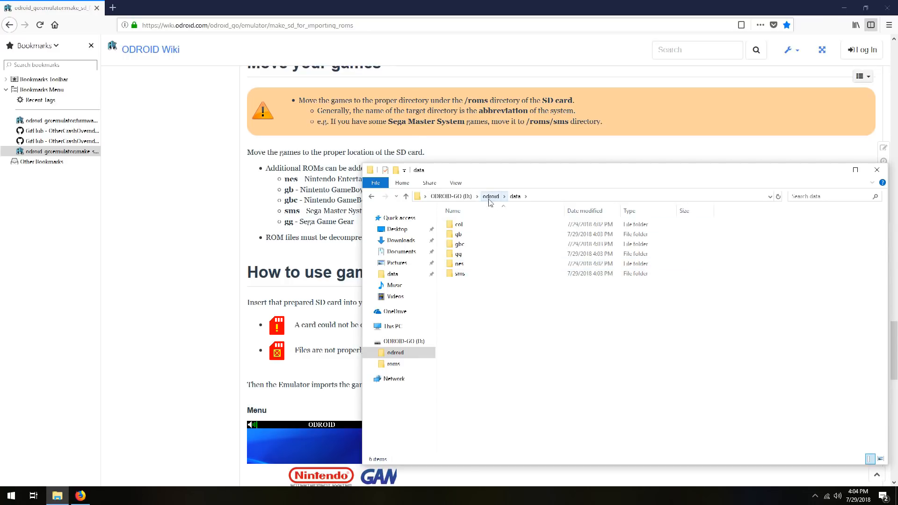
left_click(491, 196)
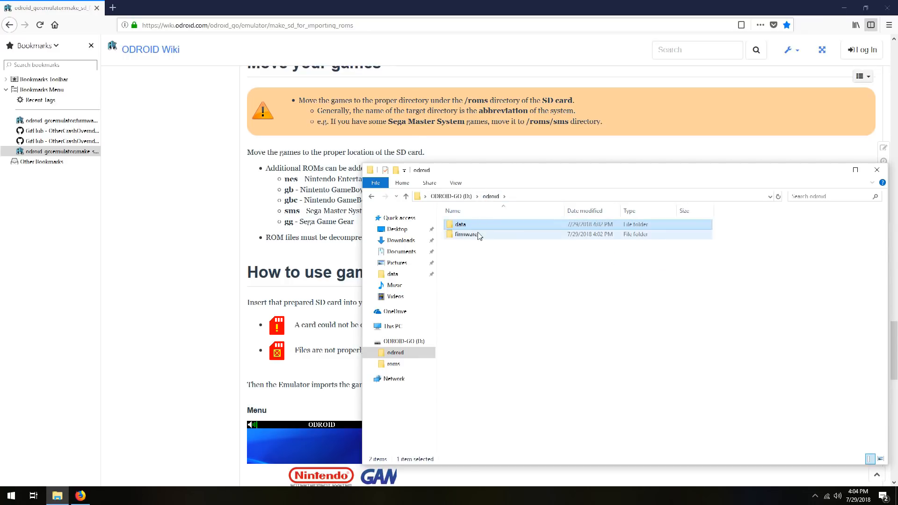
double_click(461, 234)
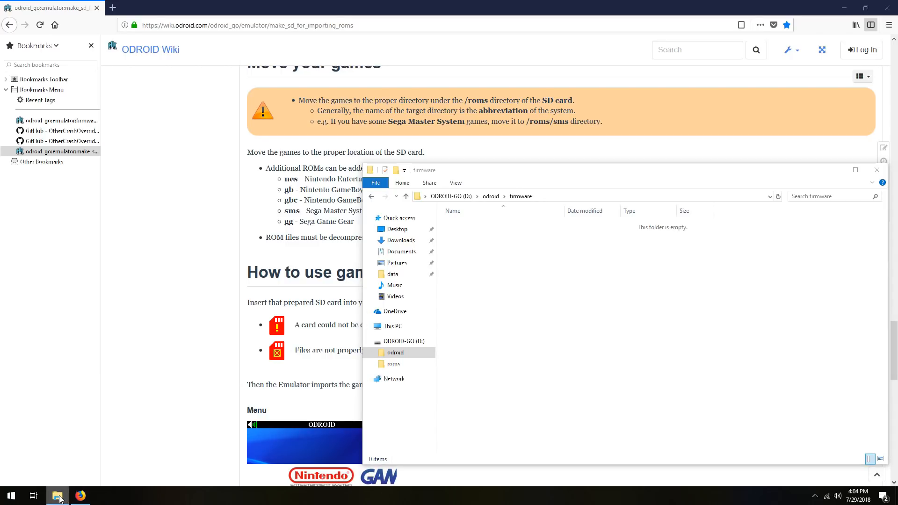
left_click(57, 496)
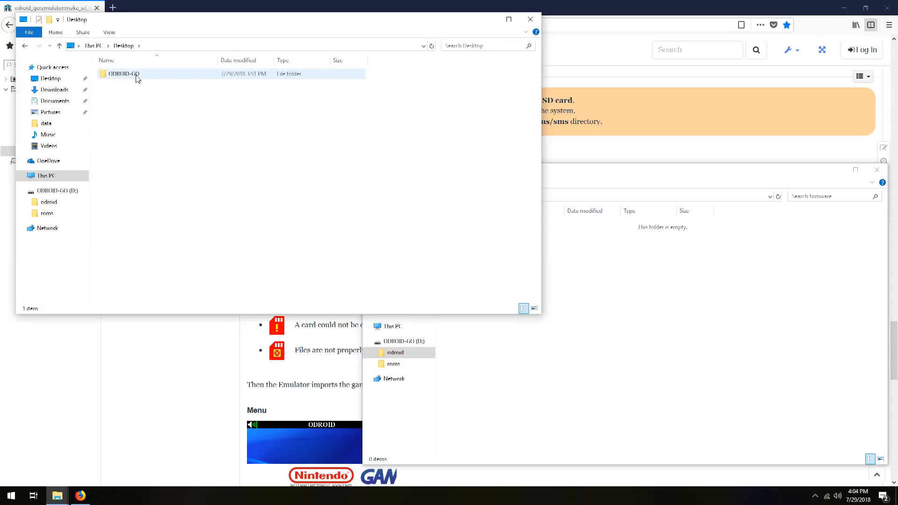
- Copy Go-Play.fw from the Desktop ODROID-GO folder into odroid/firmware and return to the root
double_click(124, 73)
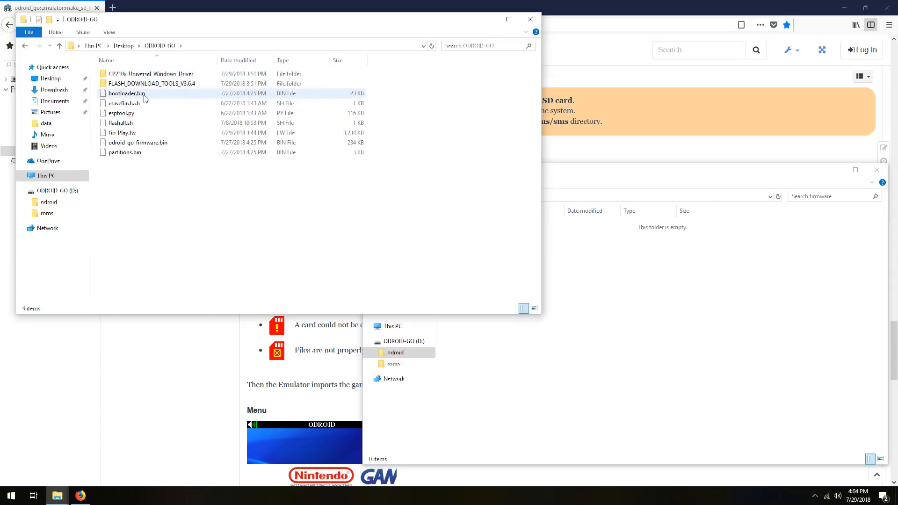
left_click(122, 132)
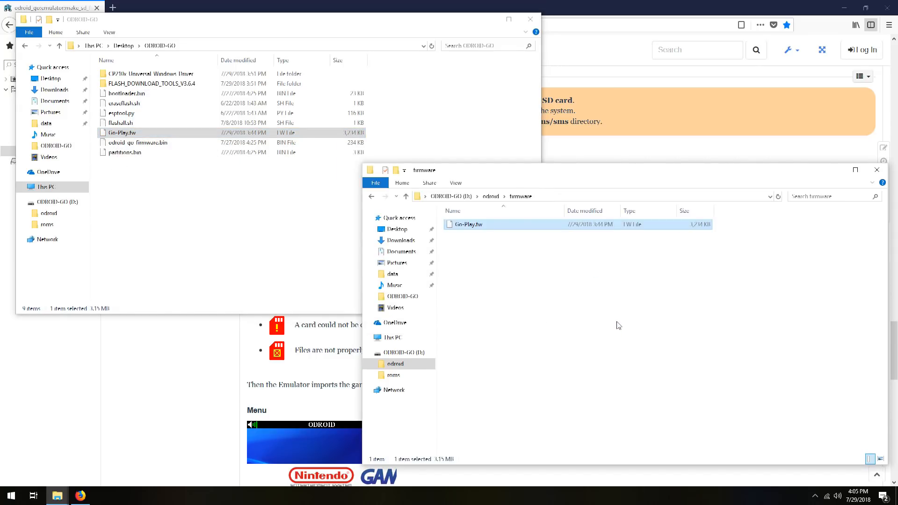
mouse_move(481, 231)
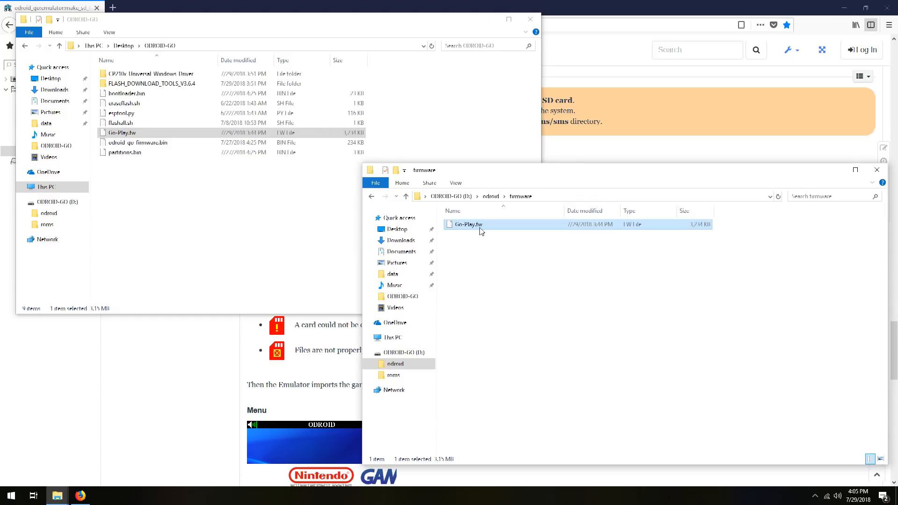
mouse_move(507, 266)
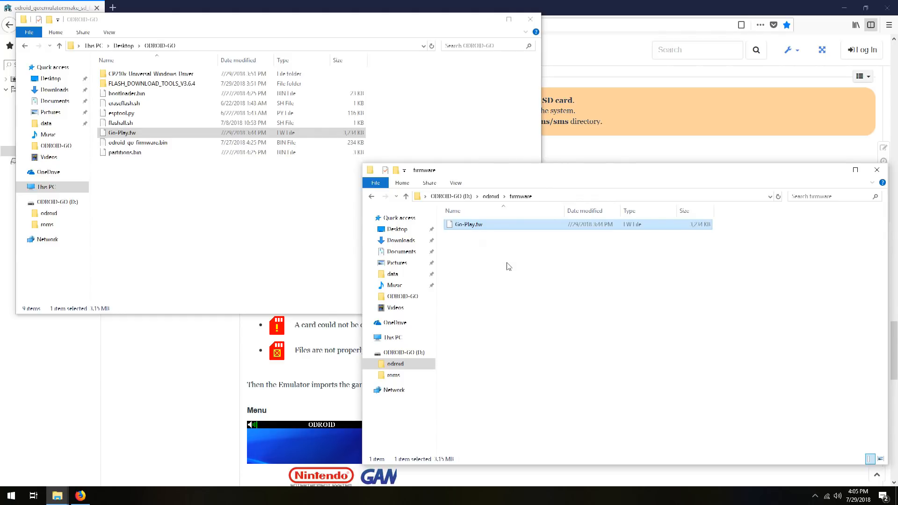
mouse_move(468, 238)
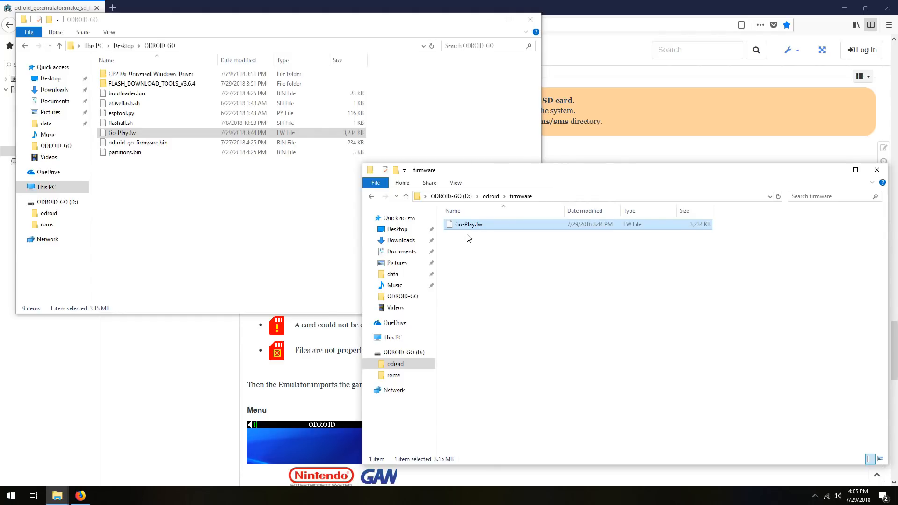
mouse_move(486, 258)
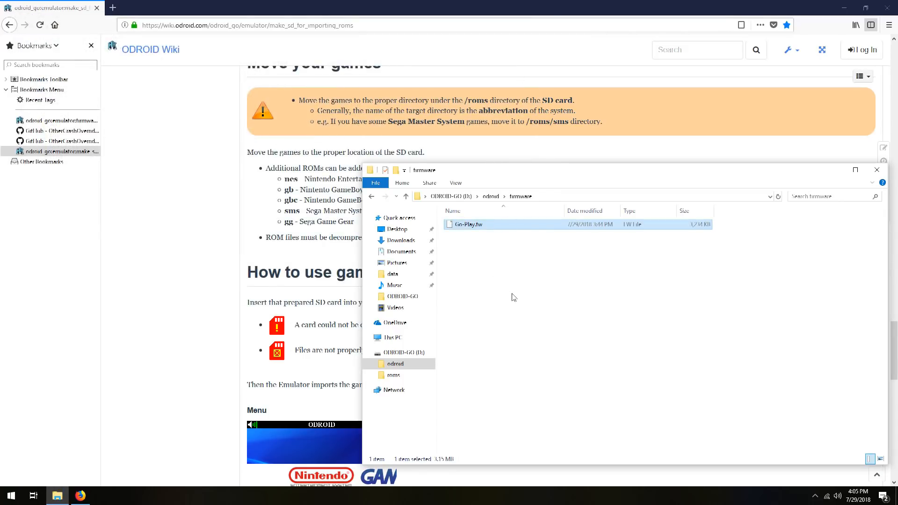
left_click(401, 353)
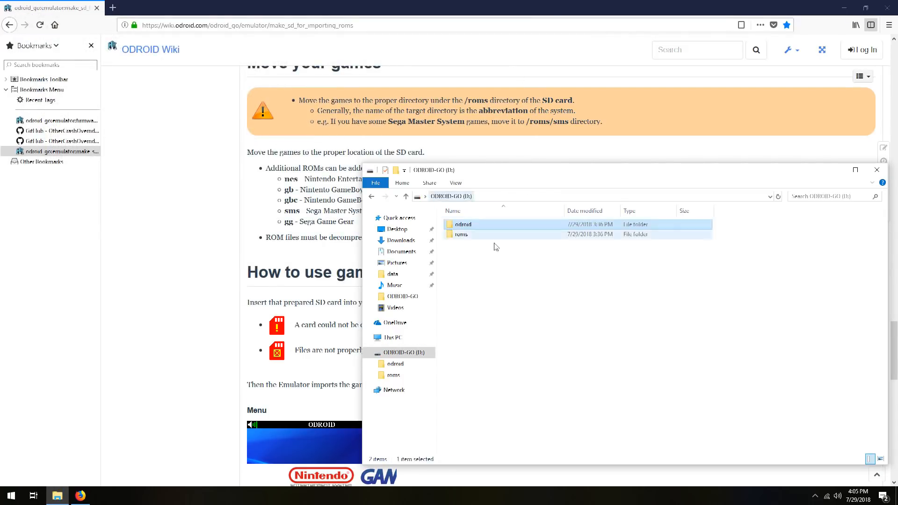
- Eject the ODROID-GO (D:) card from the navigation pane so it is safe to remove
left_click(528, 297)
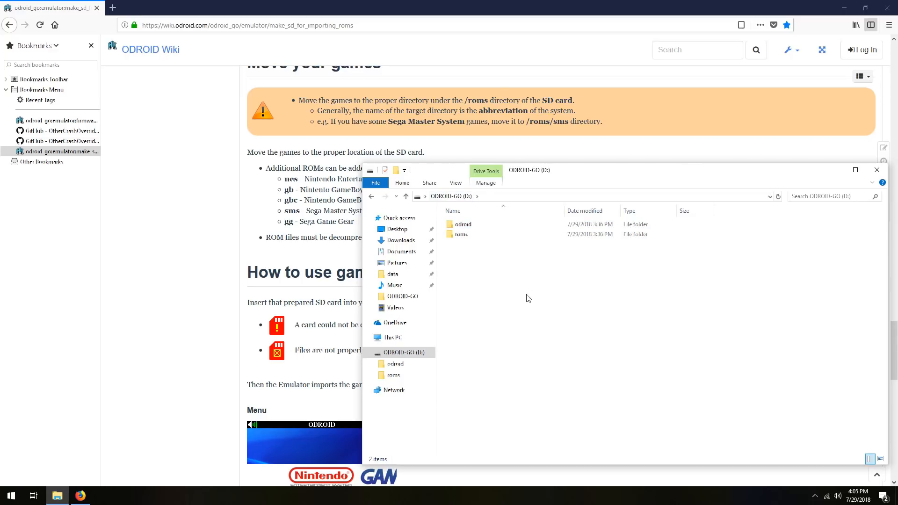
right_click(398, 352)
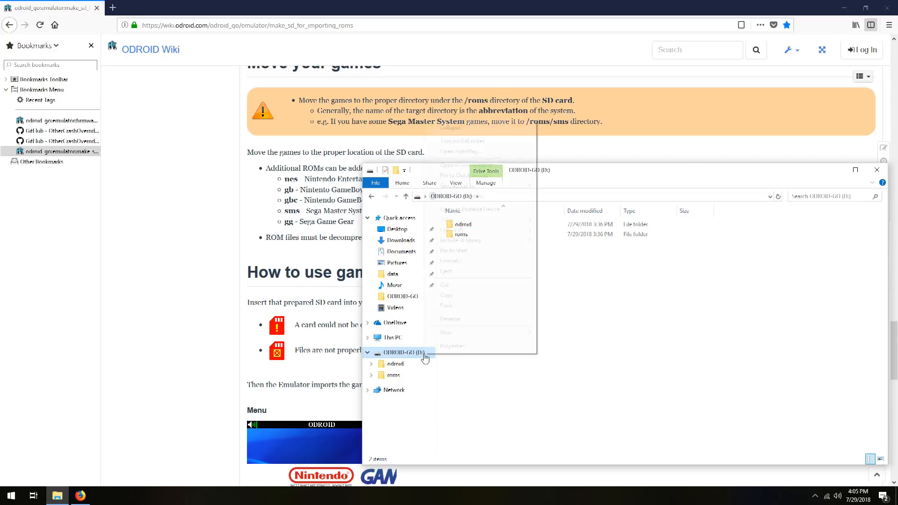
right_click(402, 352)
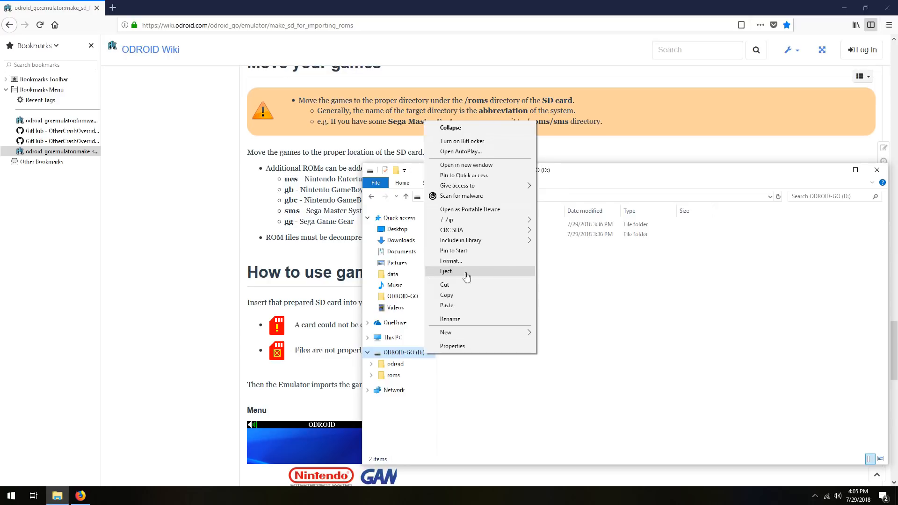
left_click(445, 271)
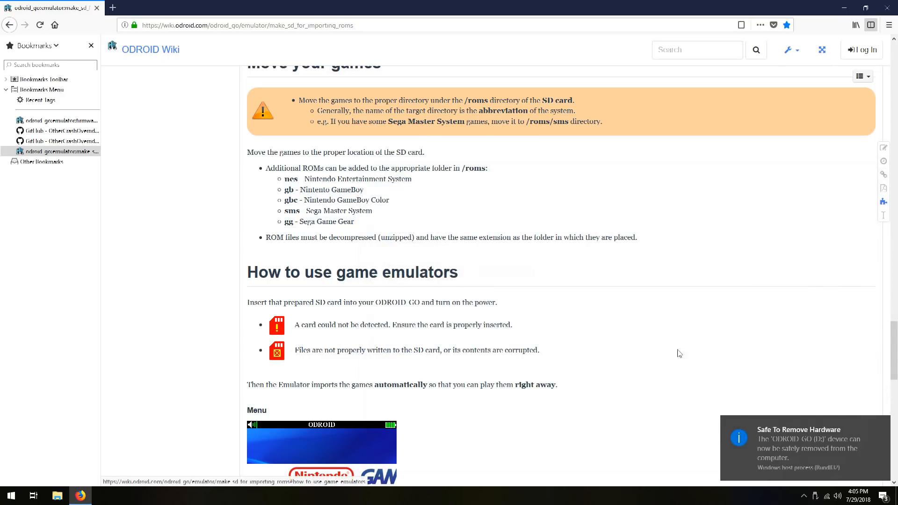
mouse_move(660, 341)
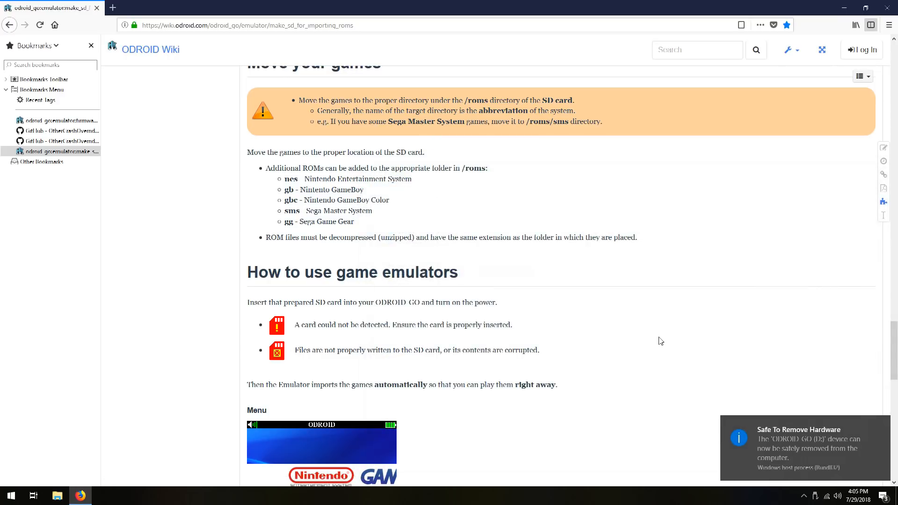